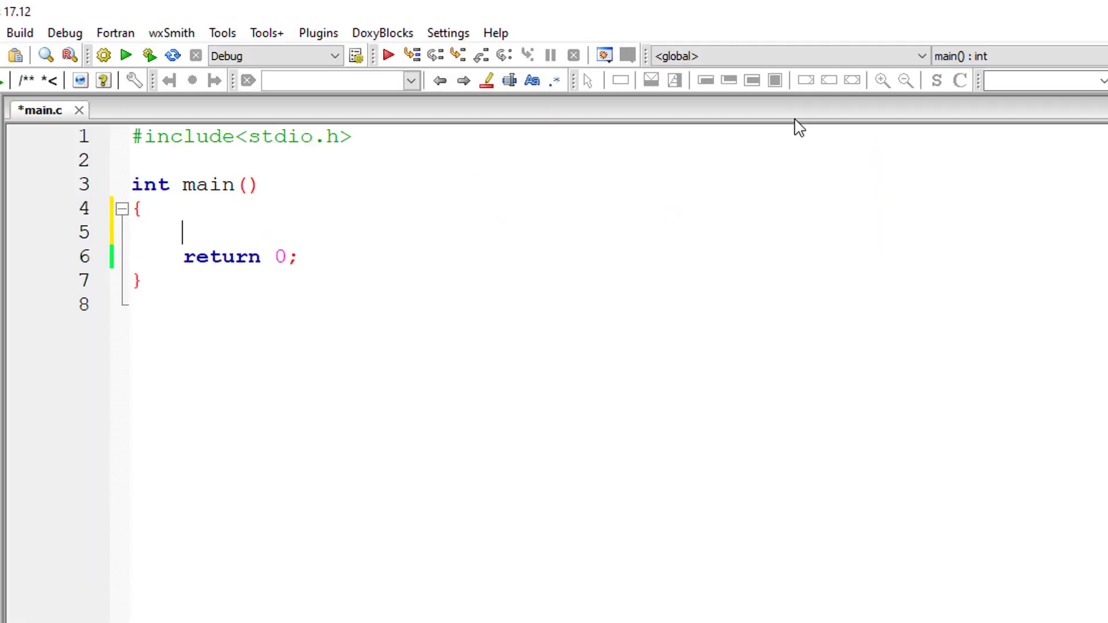
# - Declare int num, count = 1 and fact = 1 in main
pyautogui.write('int num,')
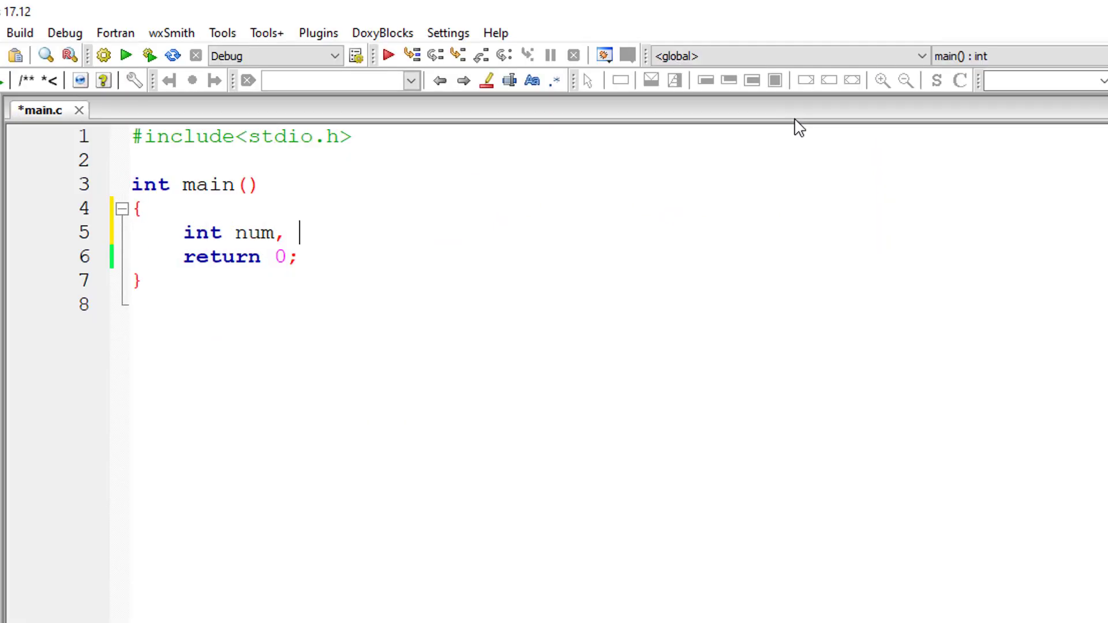
pyautogui.write('count')
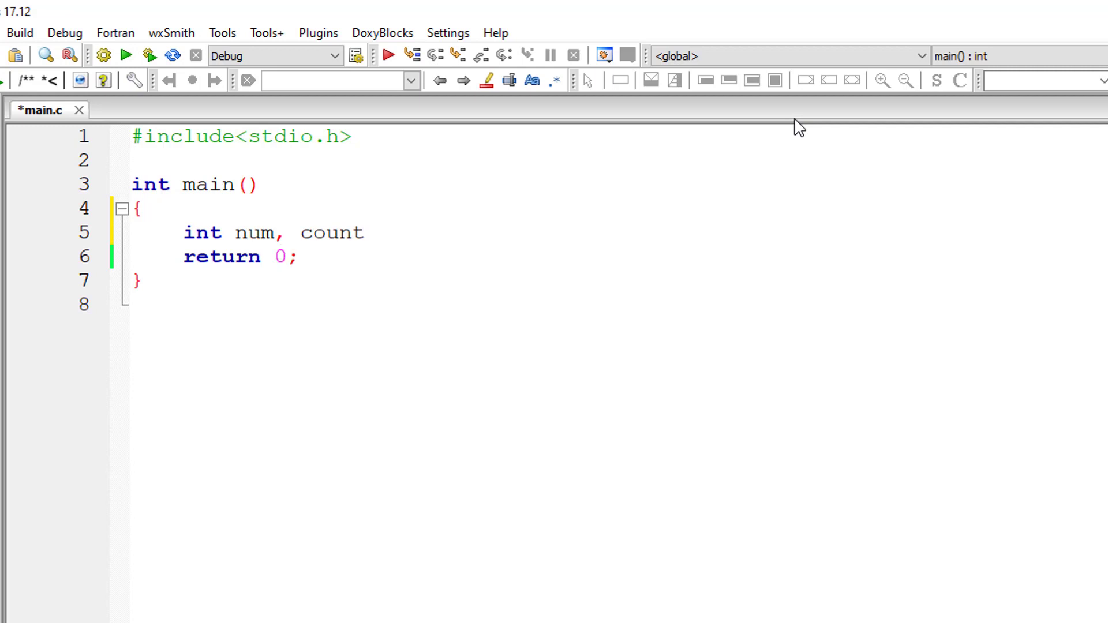
pyautogui.write('= 1,')
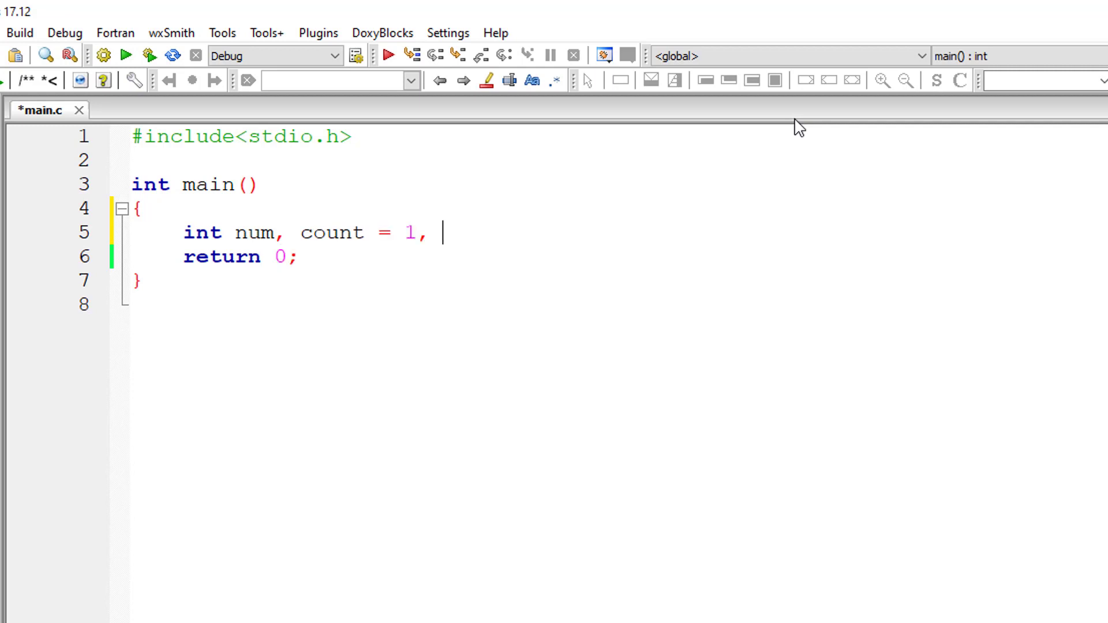
pyautogui.write('fact = 1;')
pyautogui.write('printf(')
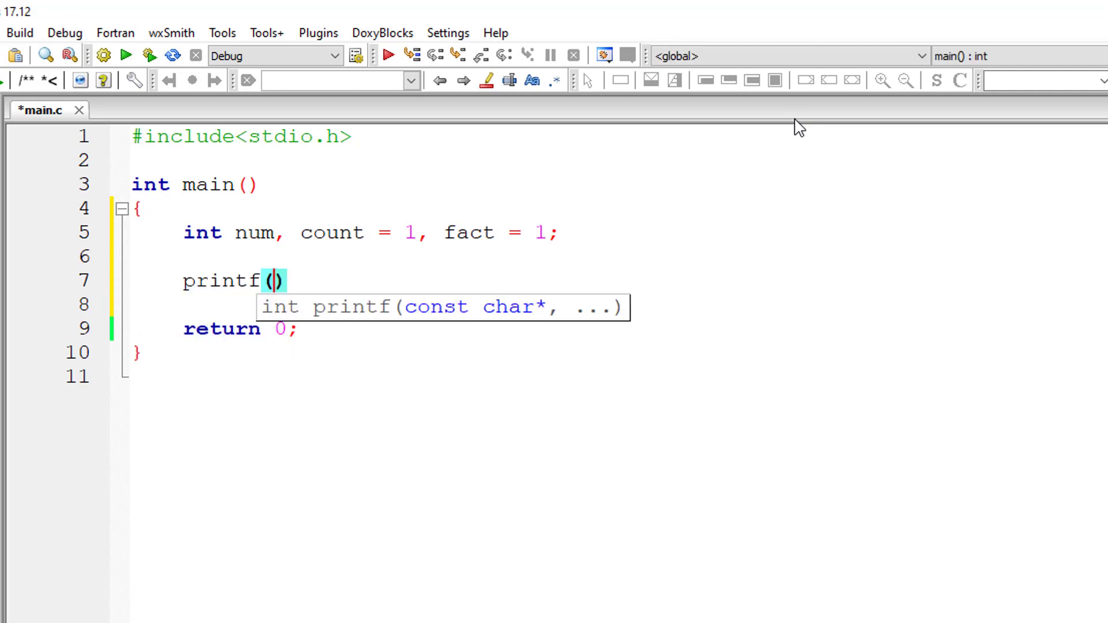
# - Prompt "Enter a number to find factorial" and read the value into num
pyautogui.write('"Enter a numbe"')
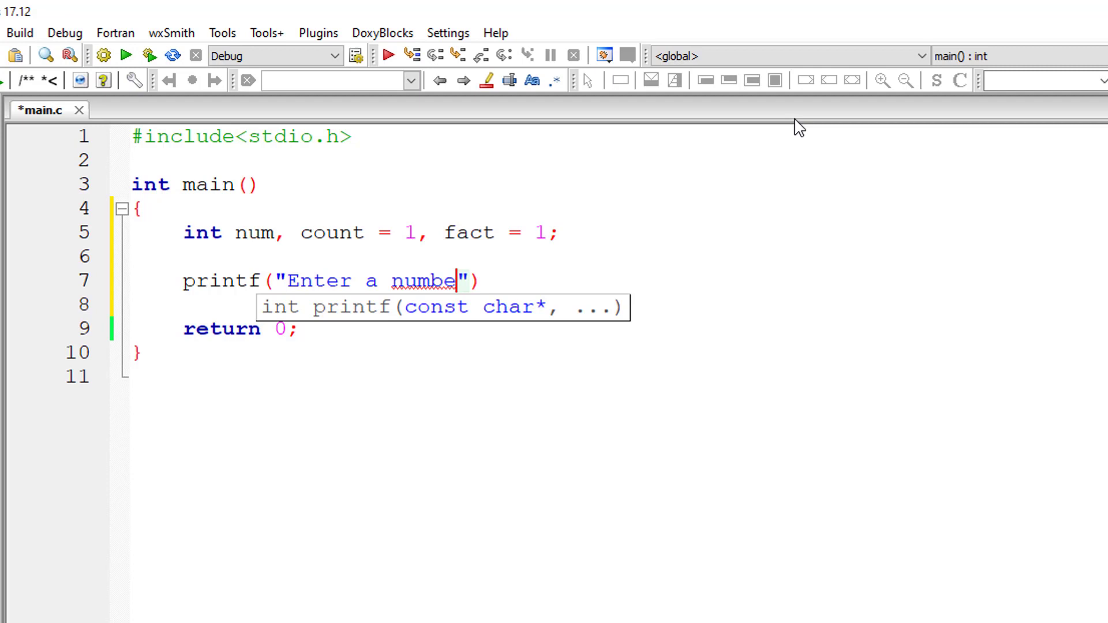
pyautogui.write('to find factorial\\n')
pyautogui.write('wh')
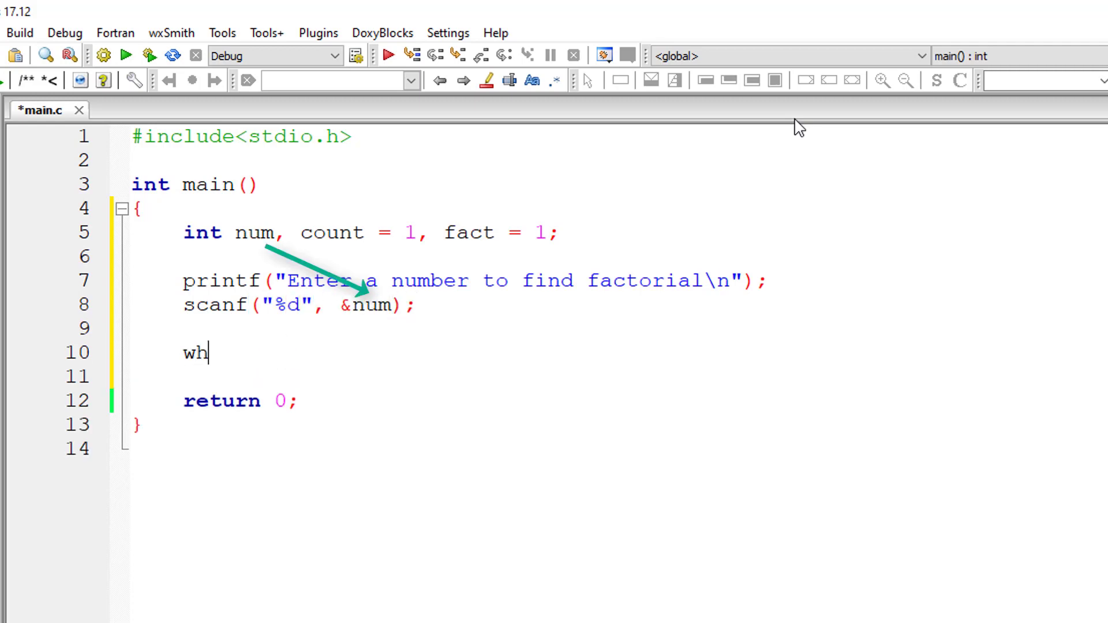
# - Add a while(count <= num) loop whose body increments count
pyautogui.write('ile()')
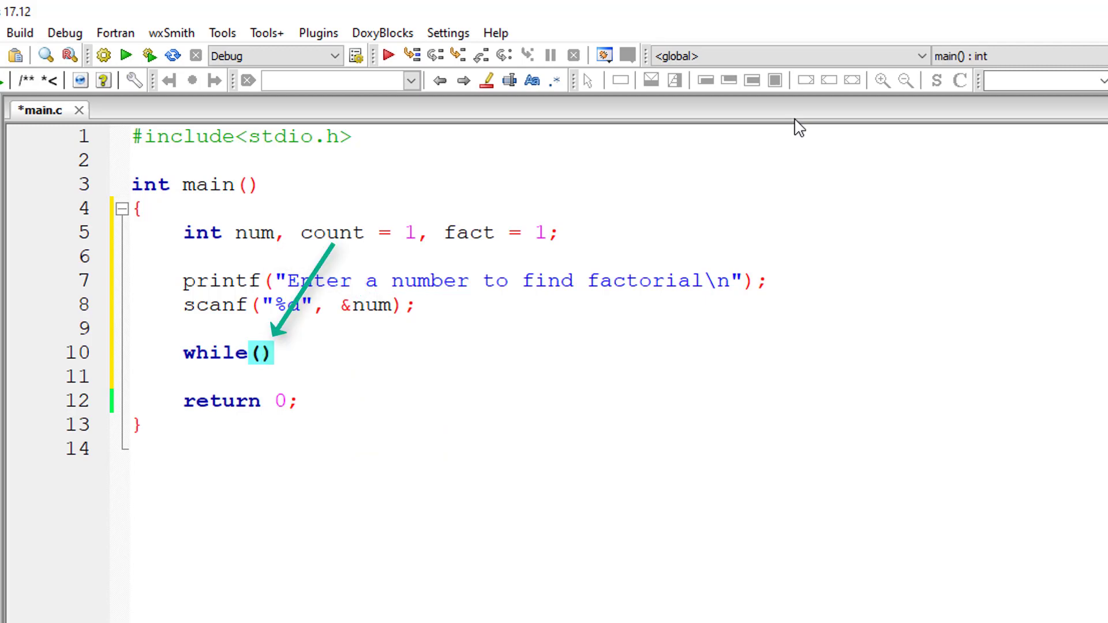
pyautogui.write('count <=')
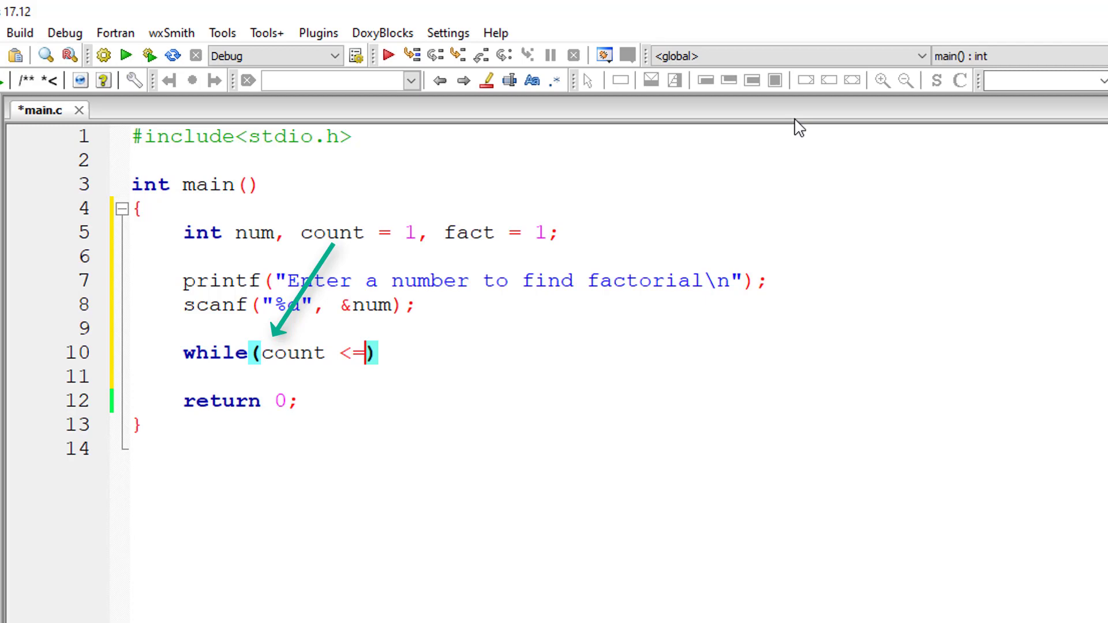
pyautogui.write('num')
pyautogui.click(618, 376)
pyautogui.write('{')
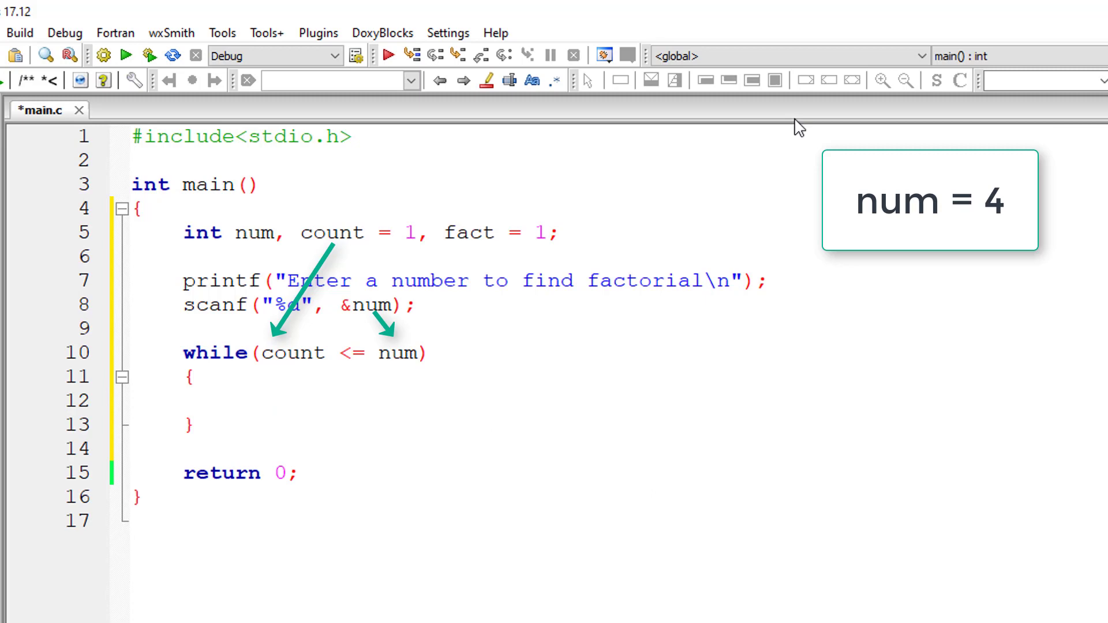
pyautogui.write('count++;')
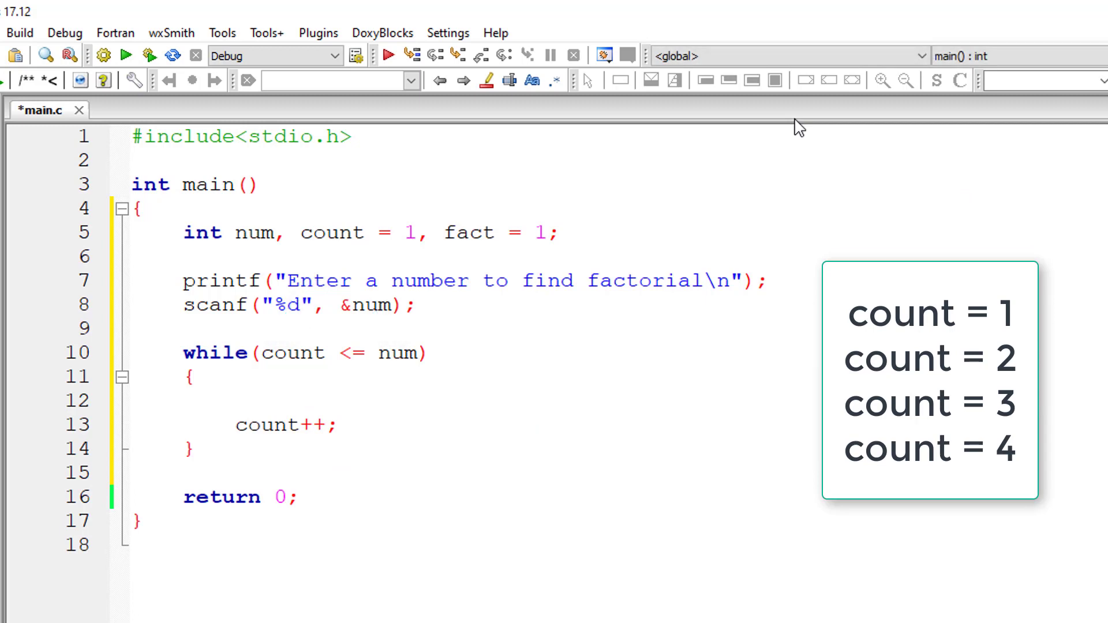
# - Multiply fact by count inside the loop, with a fact *= count comment
pyautogui.write('fact =')
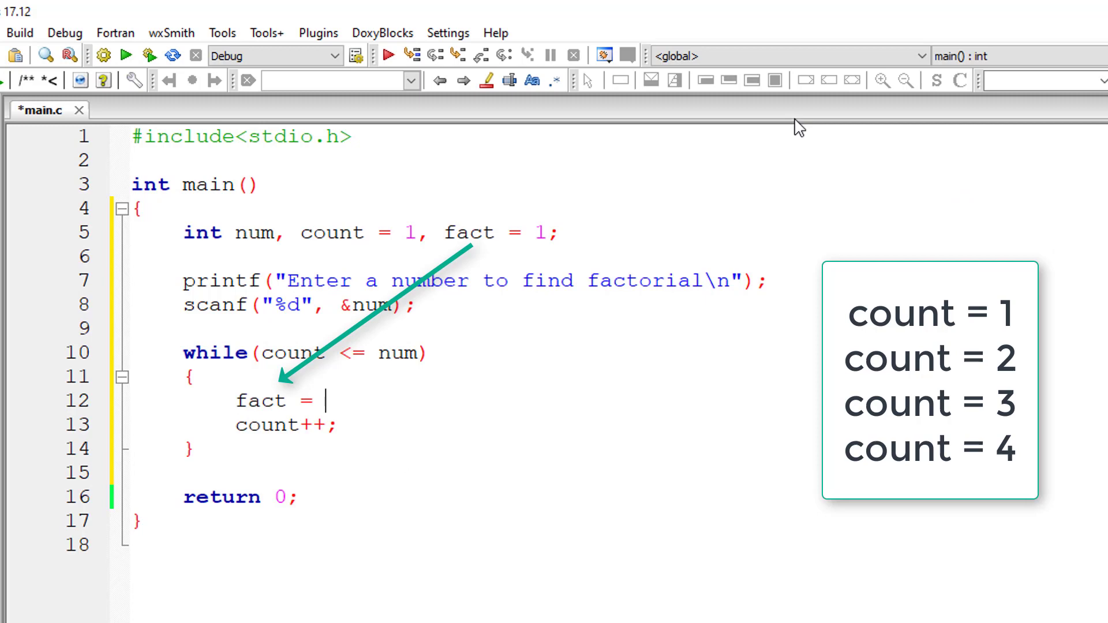
pyautogui.write('fact')
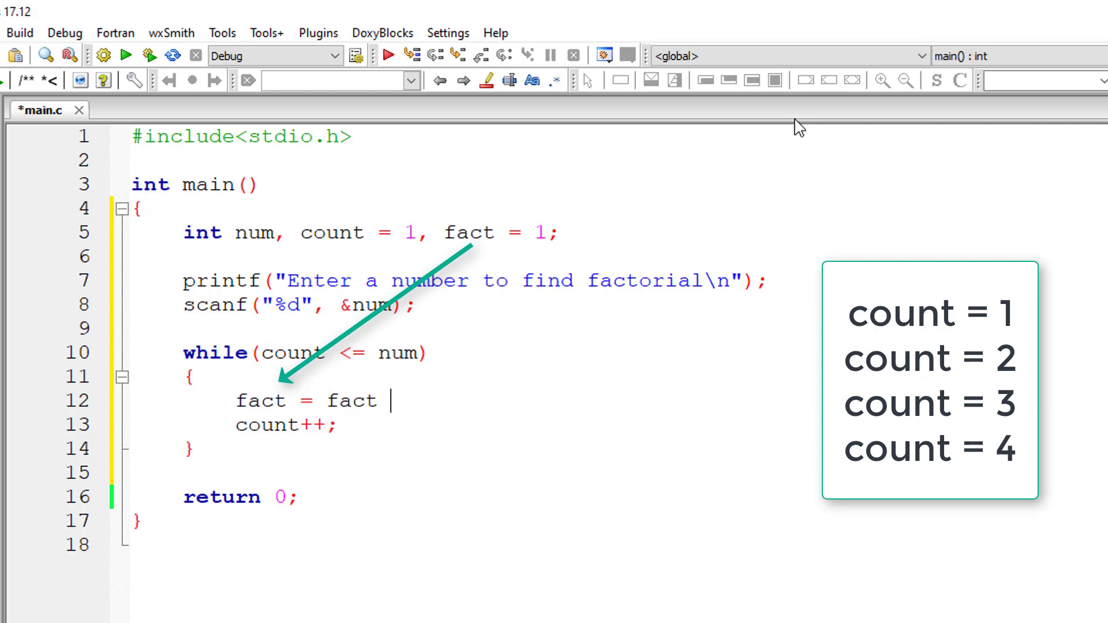
pyautogui.write('* count; // fact *=')
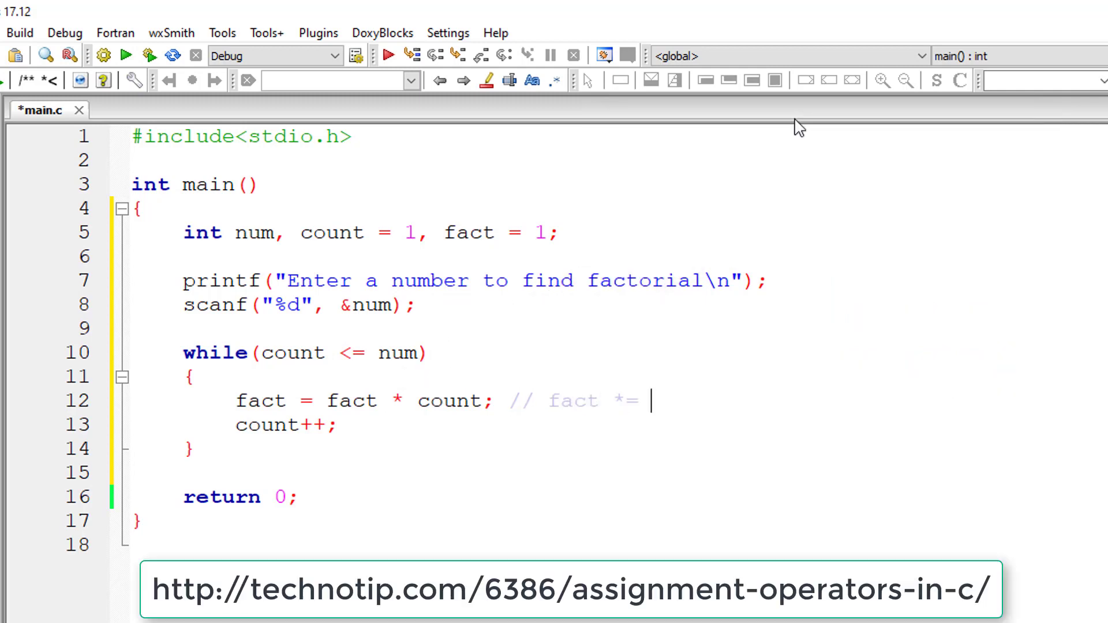
pyautogui.write('count;')
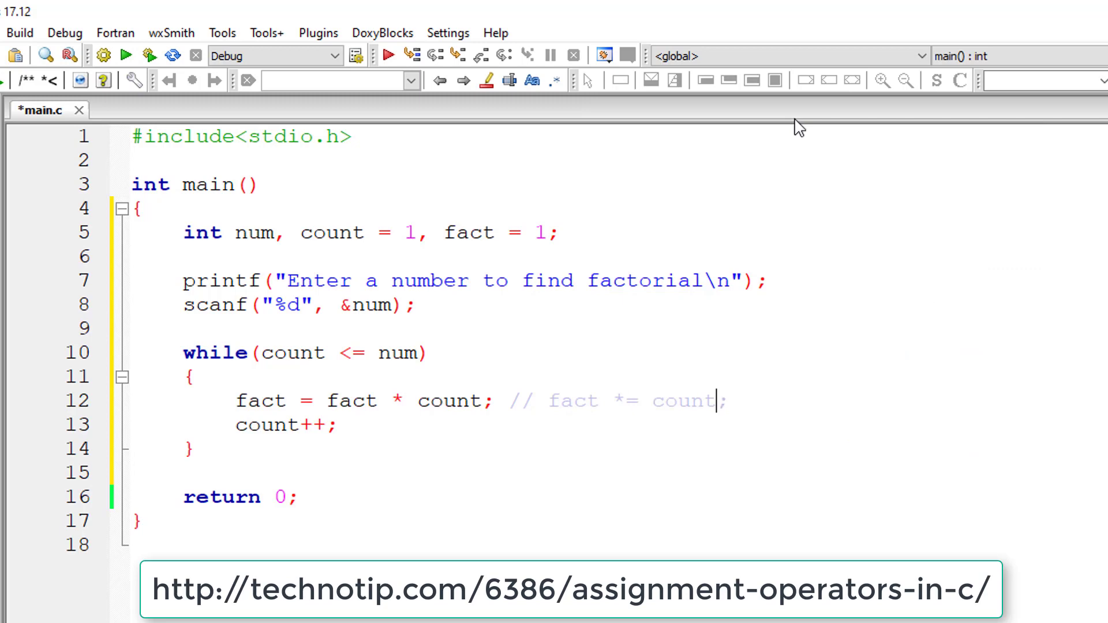
# - Begin a printf on a new line after the loop
pyautogui.click(338, 425)
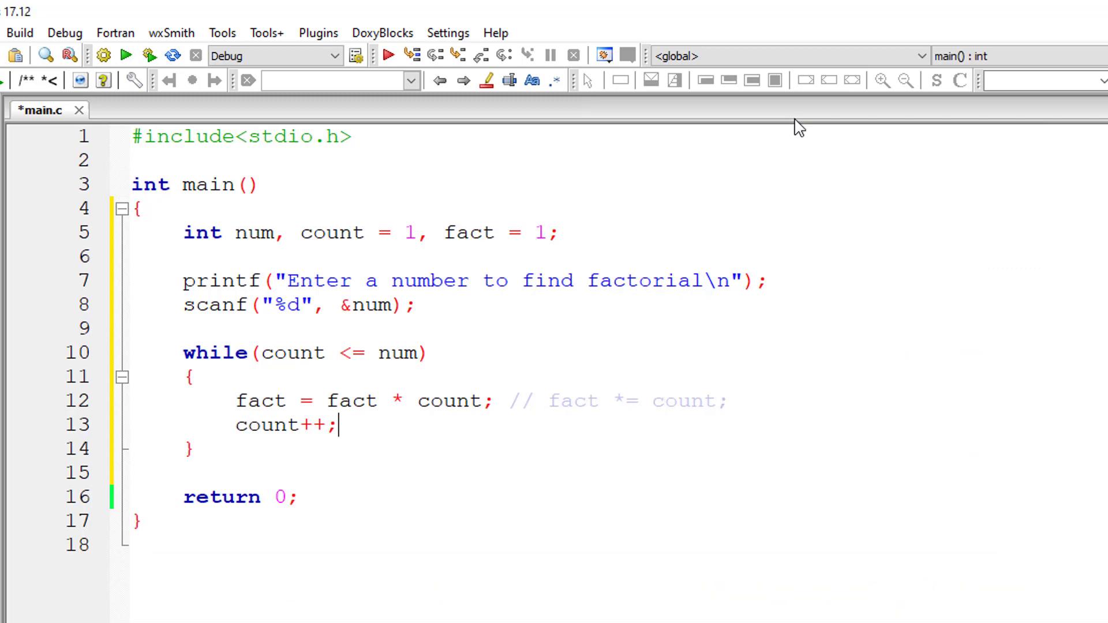
pyautogui.press('Enter')
pyautogui.write('printf("')
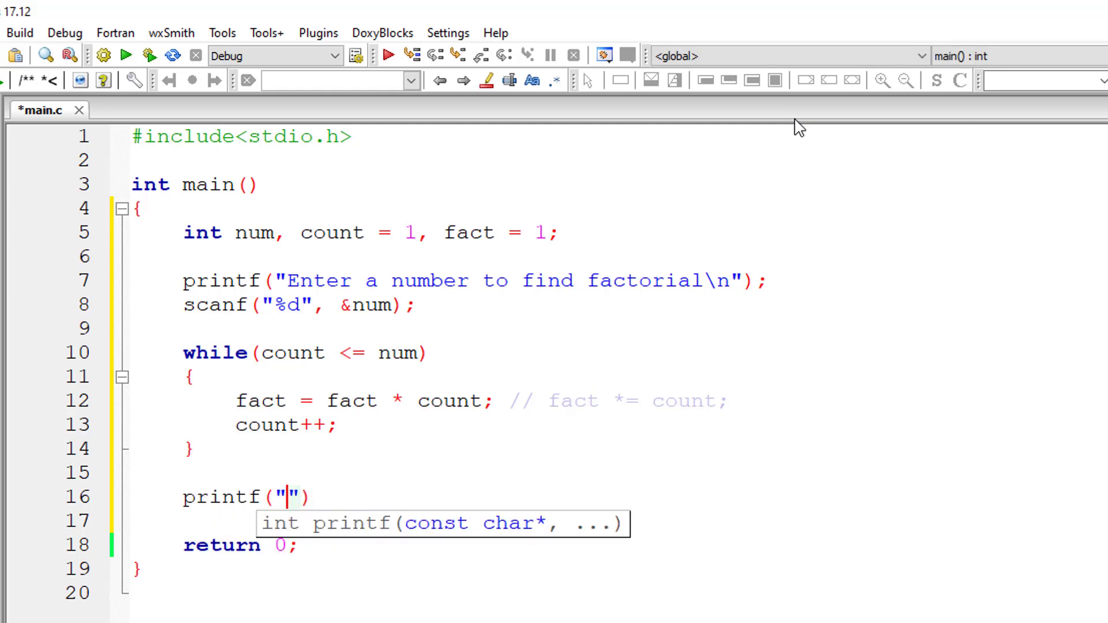
# - Print "Factorial of %d is %d\n" with num and fact, then save main.c
pyautogui.write('Factorial')
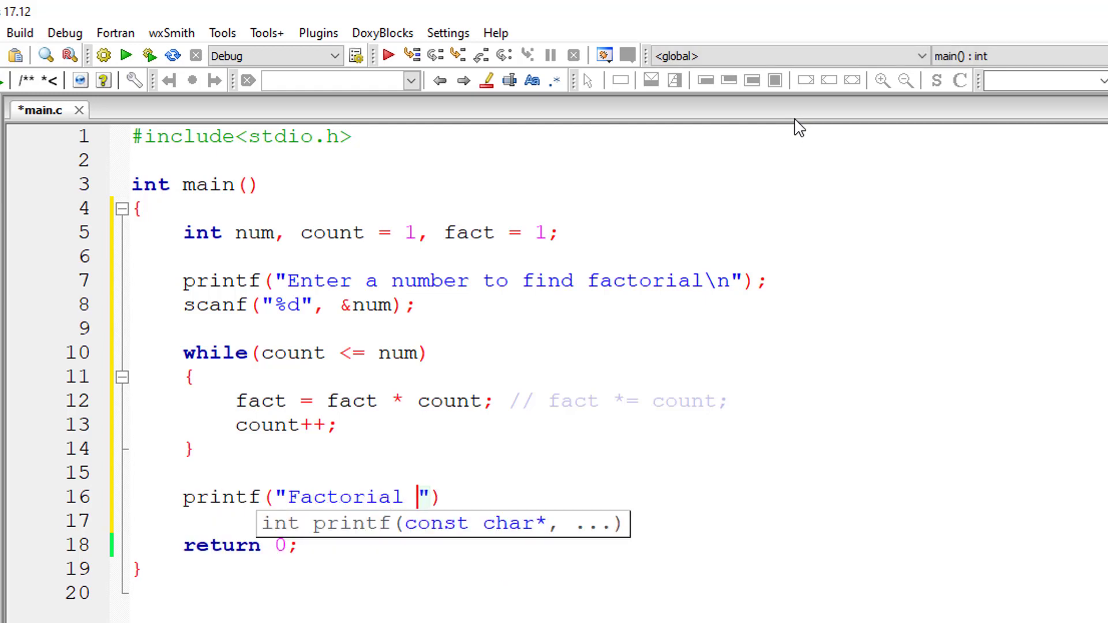
pyautogui.write('of %d is %d\\n')
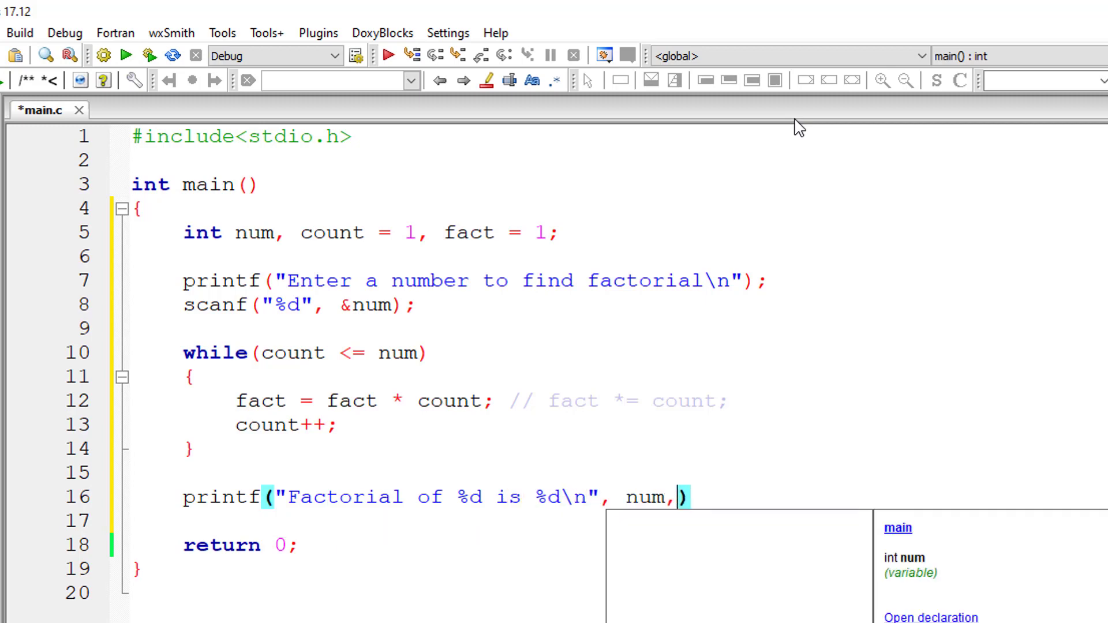
pyautogui.write('fact')
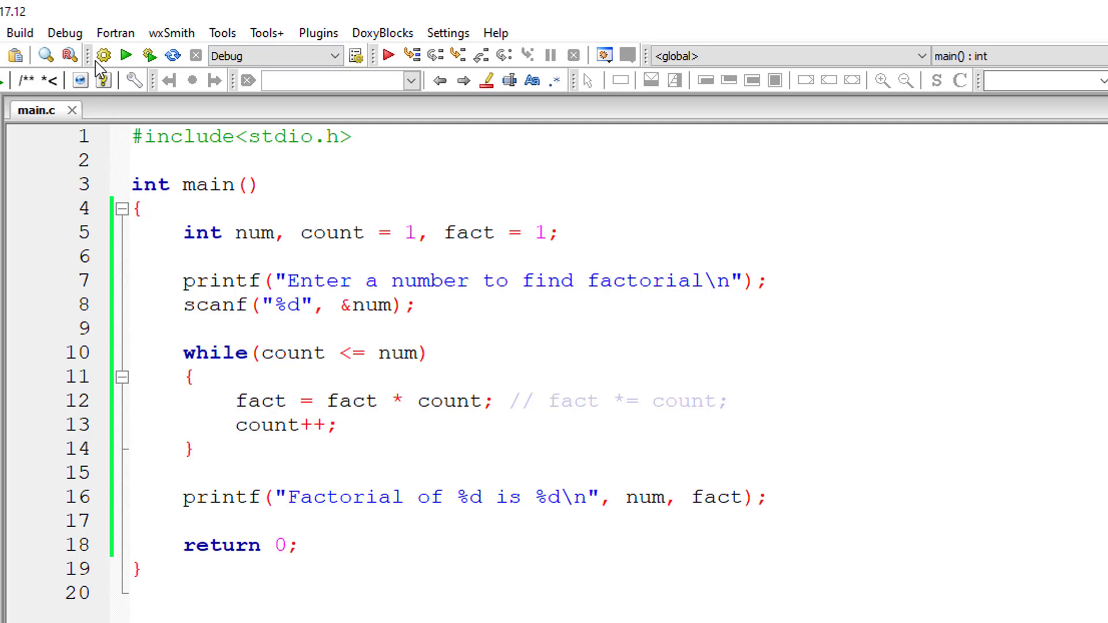
pyautogui.moveTo(120, 58)
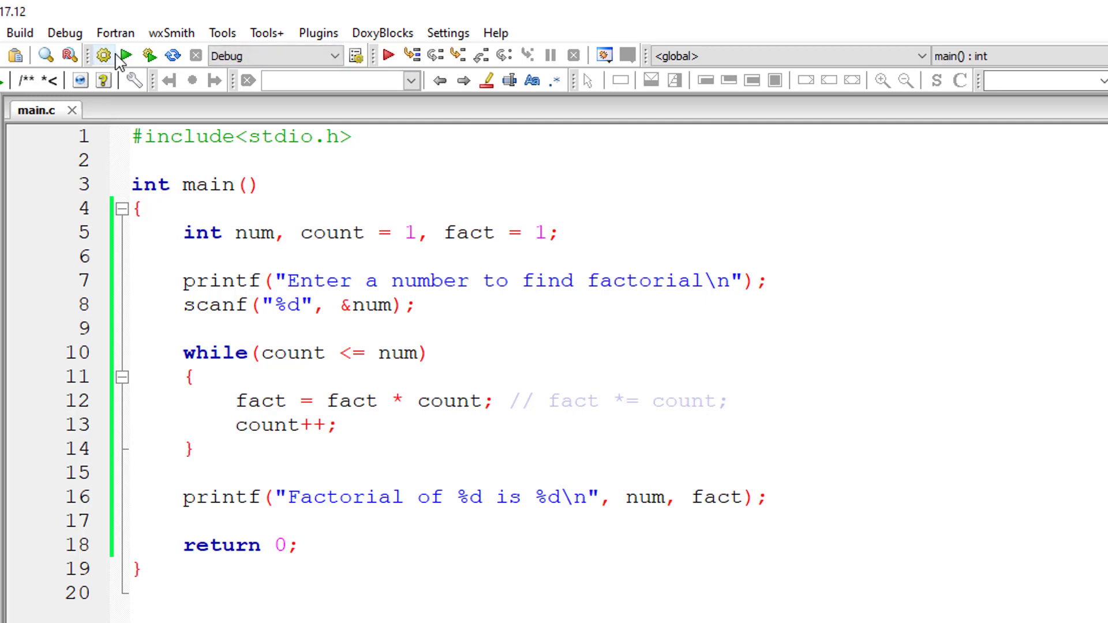
# - Build and run getting Factorial of 5 is 120, then run again with input 10
pyautogui.click(126, 56)
pyautogui.write('5')
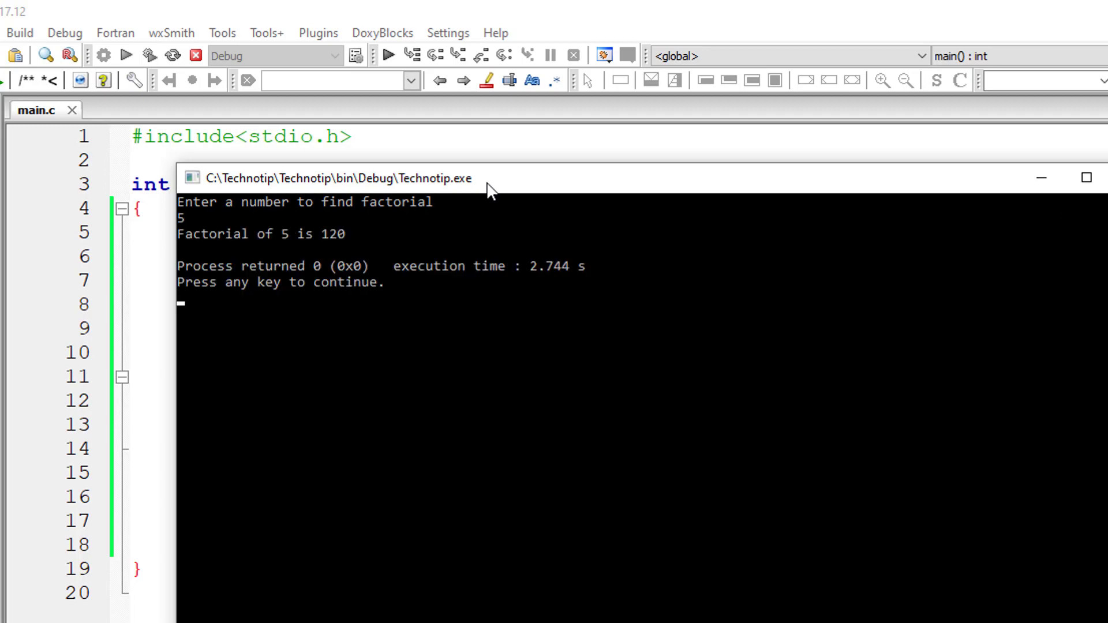
pyautogui.moveTo(394, 254)
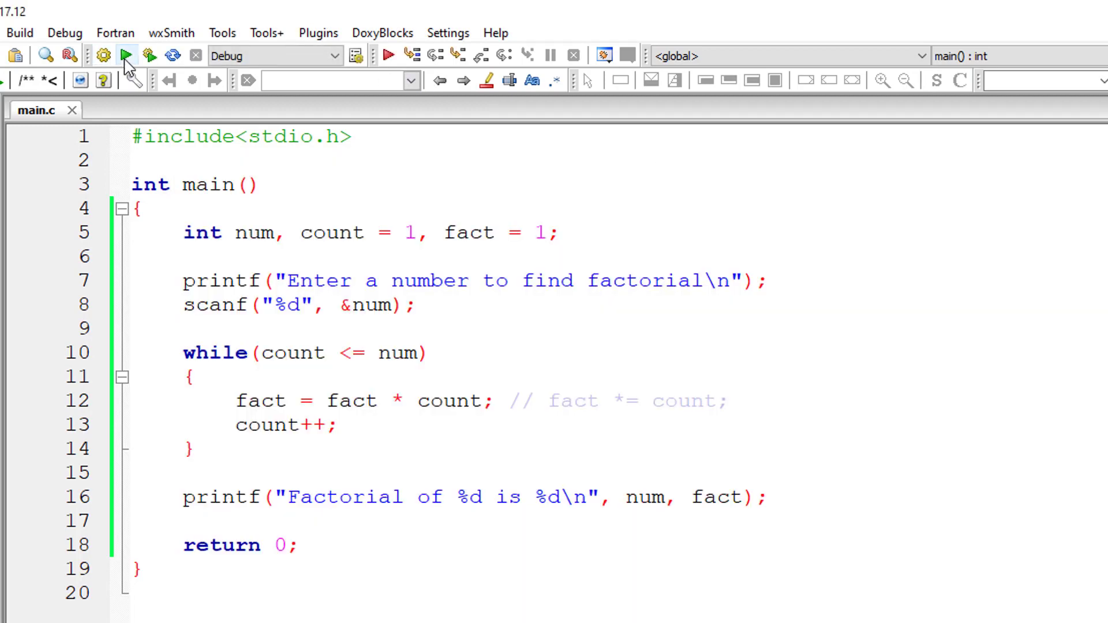
pyautogui.moveTo(125, 55)
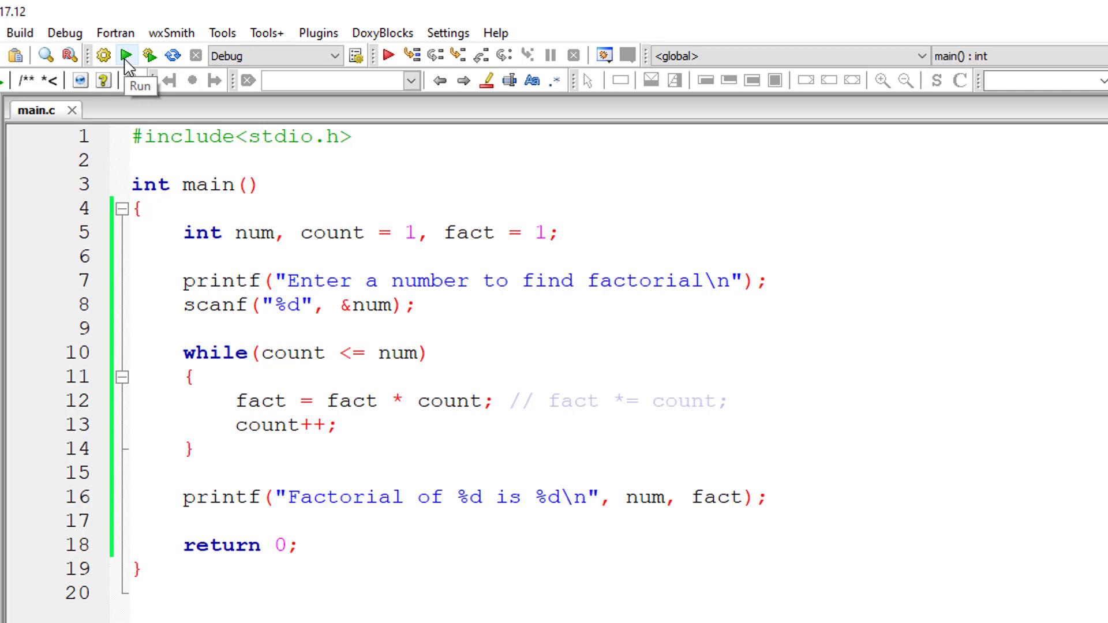
pyautogui.click(127, 55)
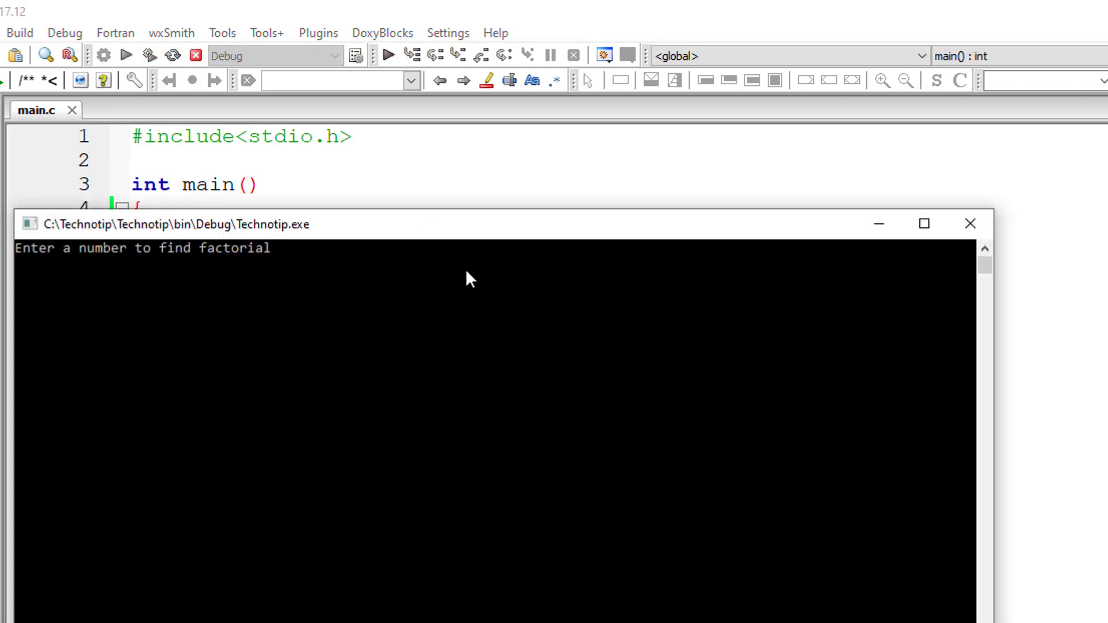
pyautogui.write('10')
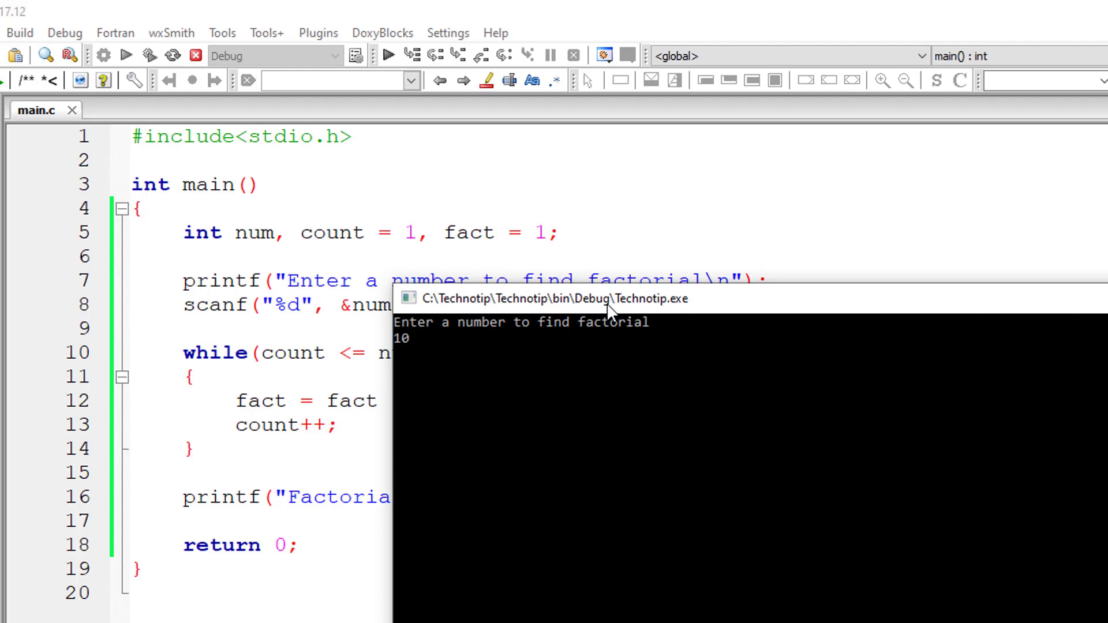
pyautogui.press('Return')
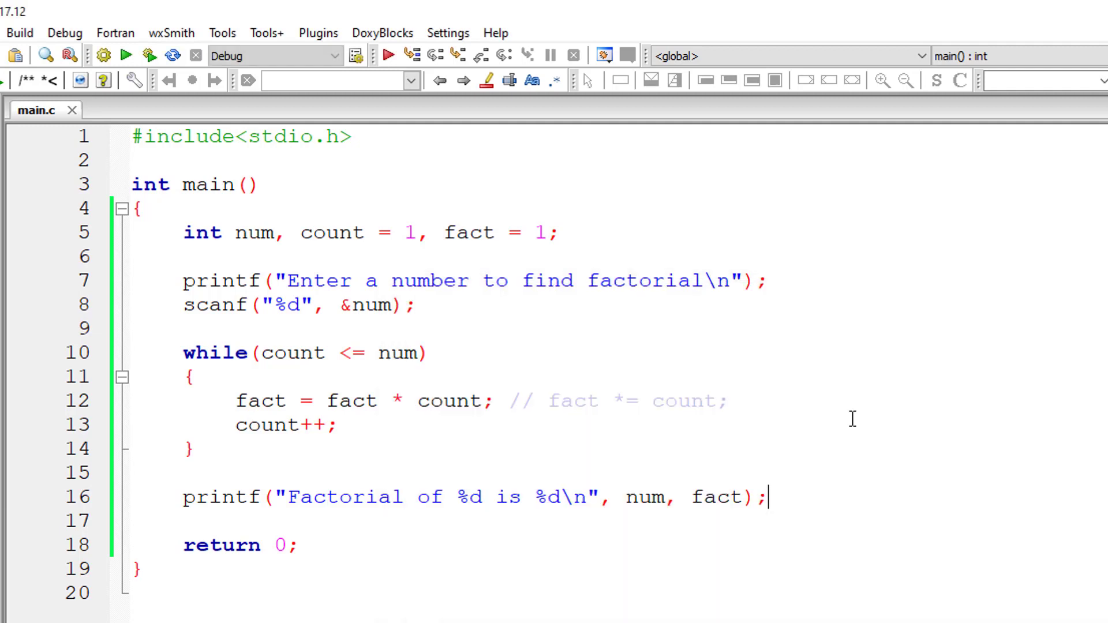
pyautogui.moveTo(783, 419)
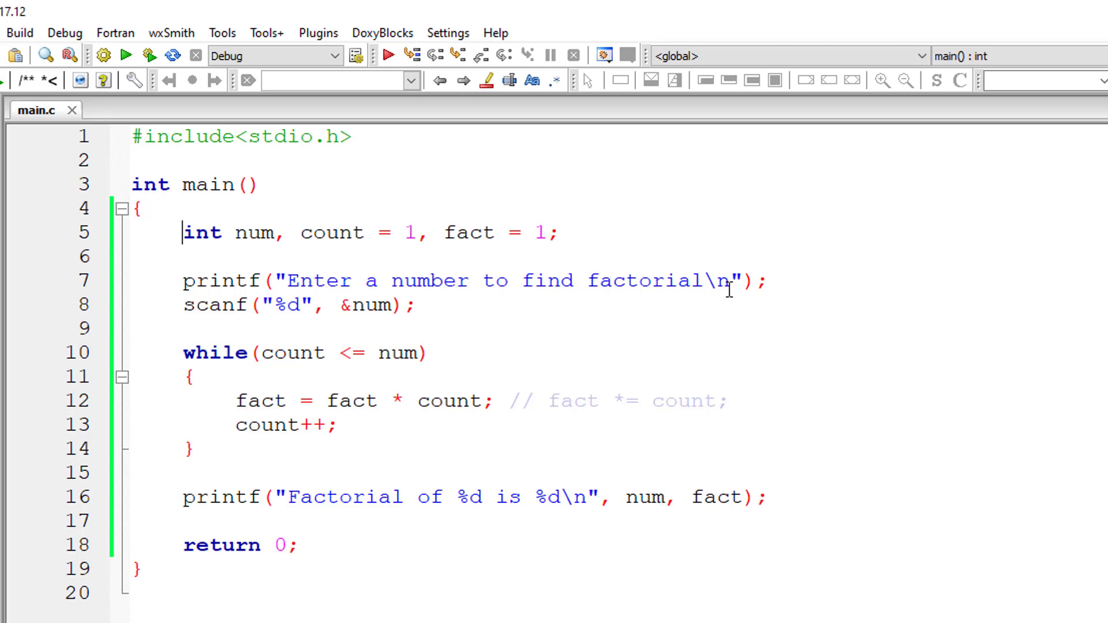
# - Widen the declaration to long int num, count = 1, fact = 1
pyautogui.write('long')
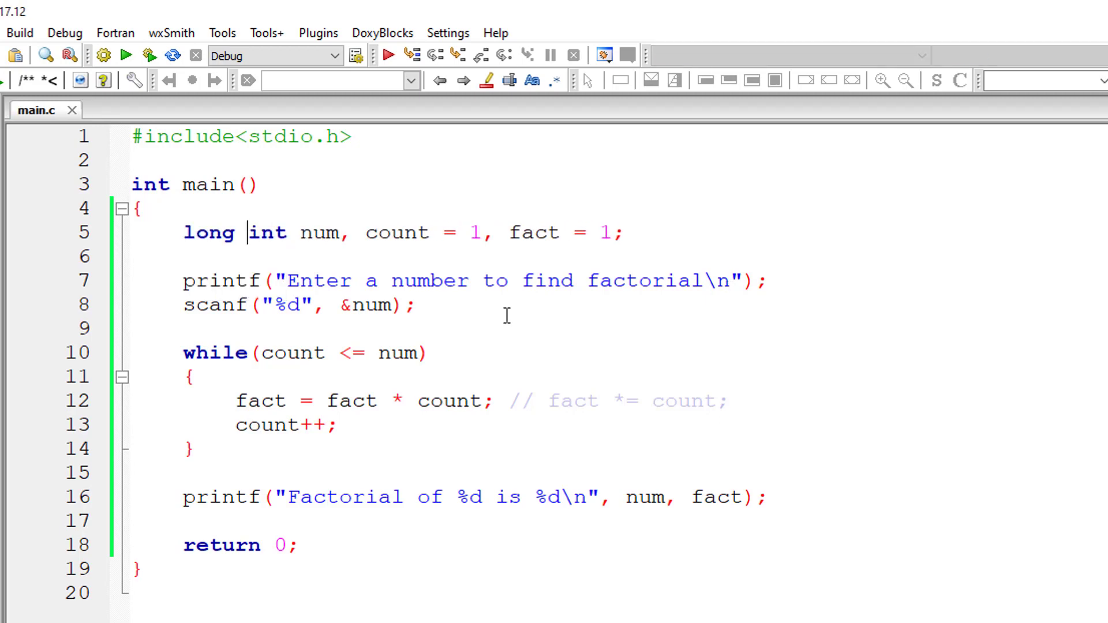